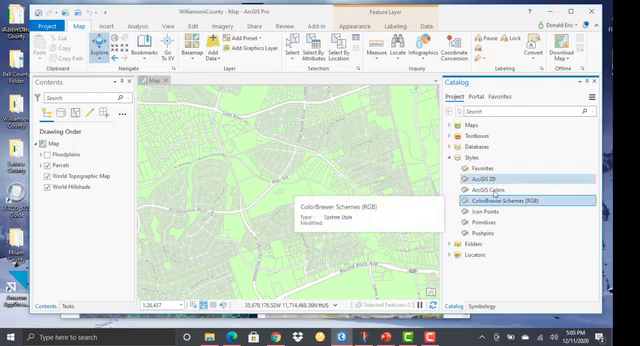
pyautogui.moveTo(477, 185)
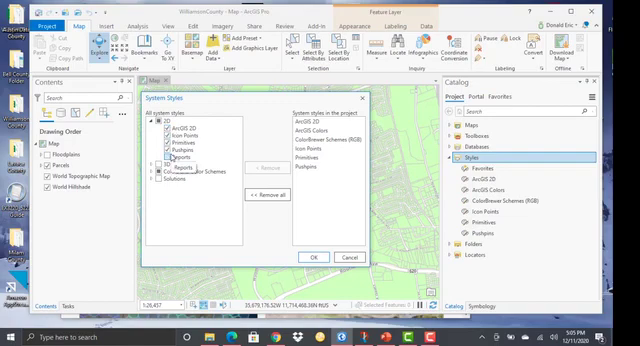
# - Remove Icon Points, Primitives and Pushpins from the project's system styles
pyautogui.click(163, 157)
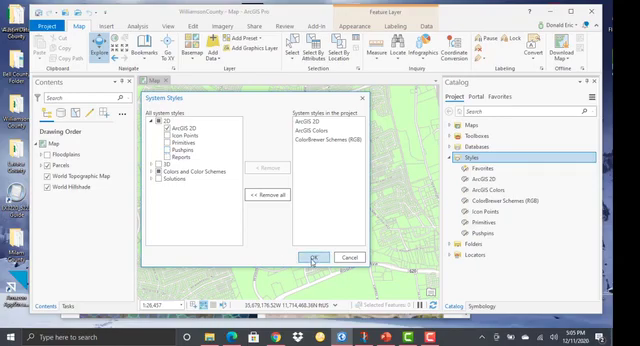
pyautogui.click(313, 256)
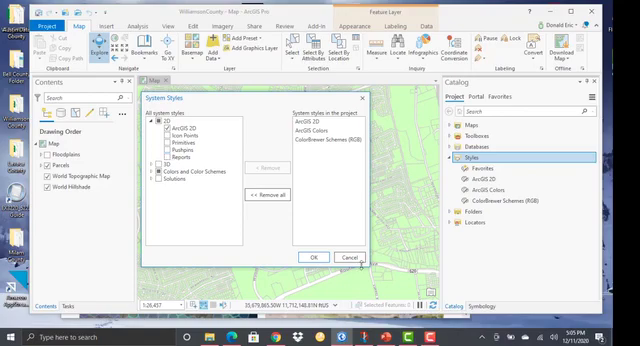
pyautogui.click(348, 257)
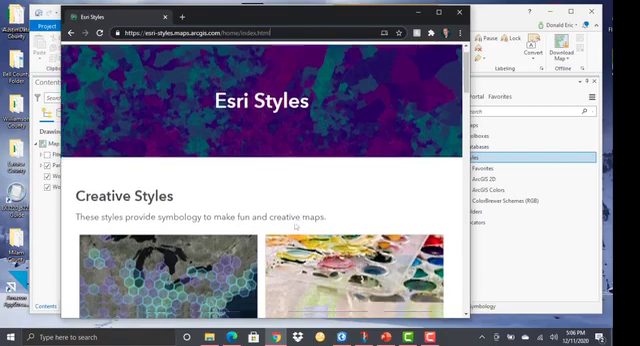
# - Find the Watercolor desktop style under Creative Styles and download its stylx file
pyautogui.scroll(-3)
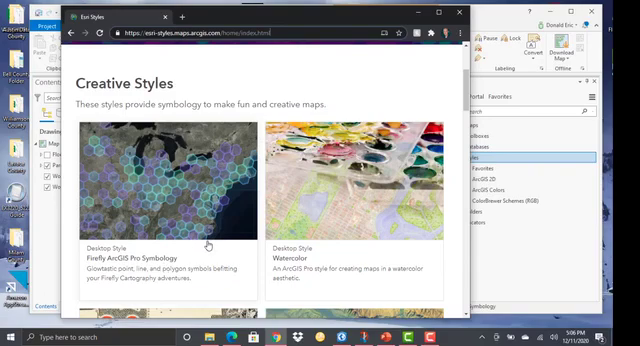
pyautogui.scroll(-3)
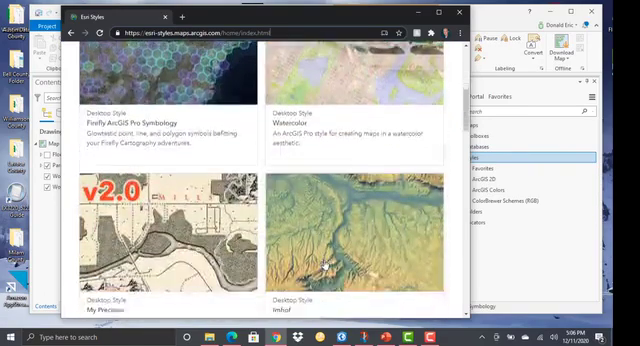
pyautogui.scroll(-3)
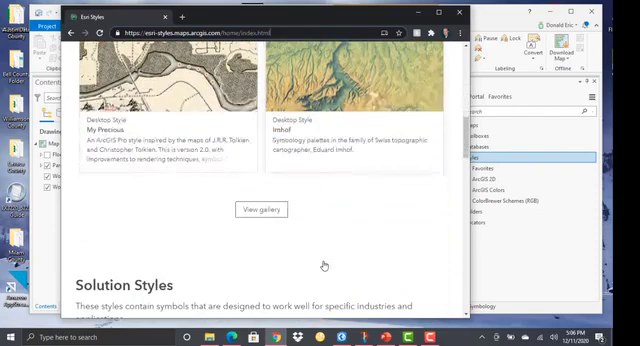
pyautogui.scroll(3)
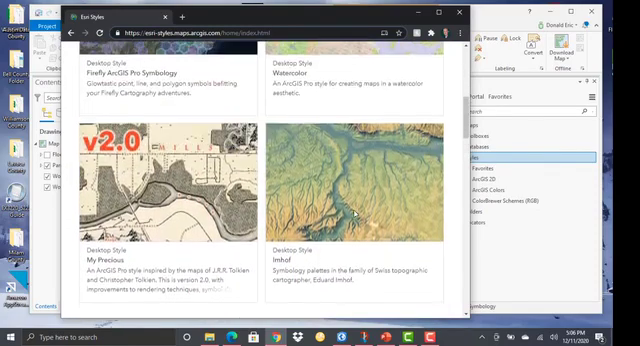
pyautogui.scroll(3)
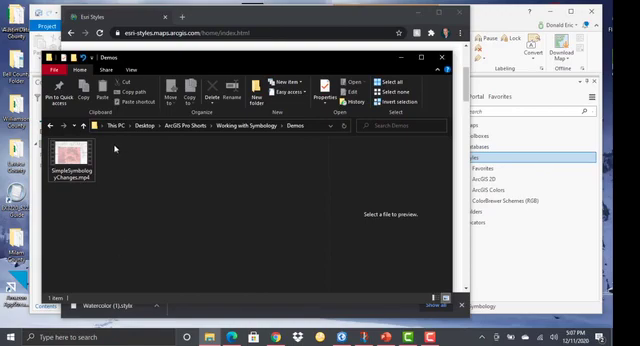
# - Browse from This PC into the folder holding the downloaded Watercolor style
pyautogui.click(113, 126)
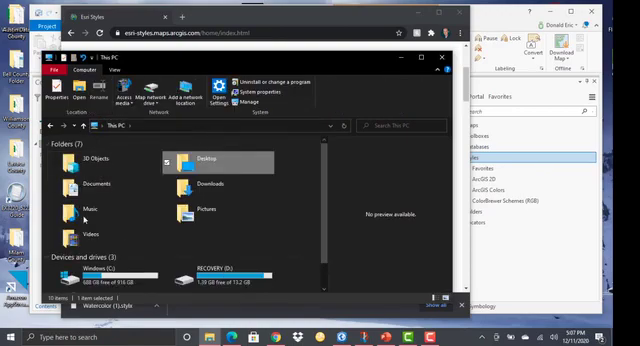
pyautogui.doubleClick(200, 183)
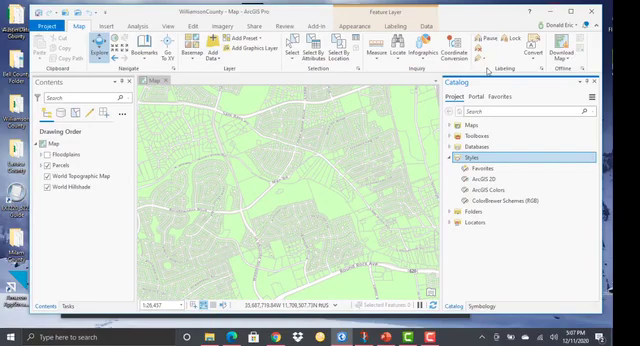
pyautogui.moveTo(473, 89)
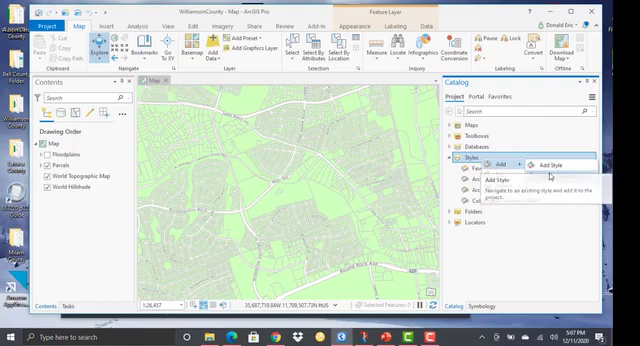
pyautogui.moveTo(549, 177)
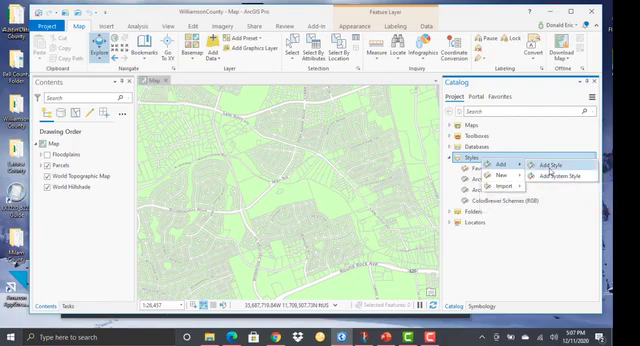
pyautogui.moveTo(552, 162)
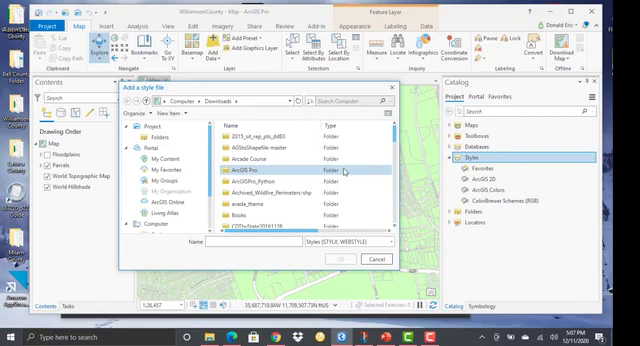
# - Add the Watercolor style file from Downloads to the project Styles
pyautogui.scroll(-3)
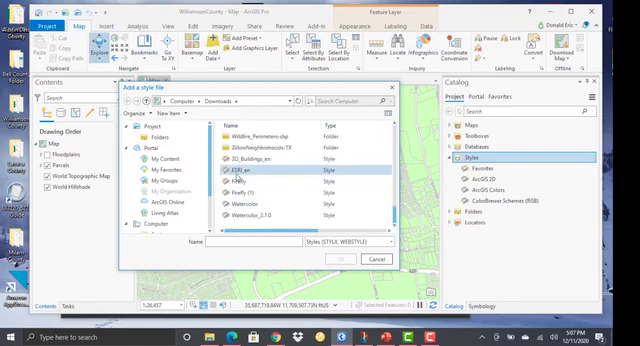
pyautogui.click(240, 191)
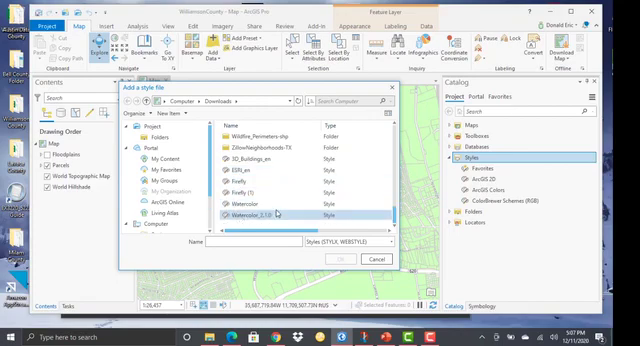
pyautogui.click(235, 216)
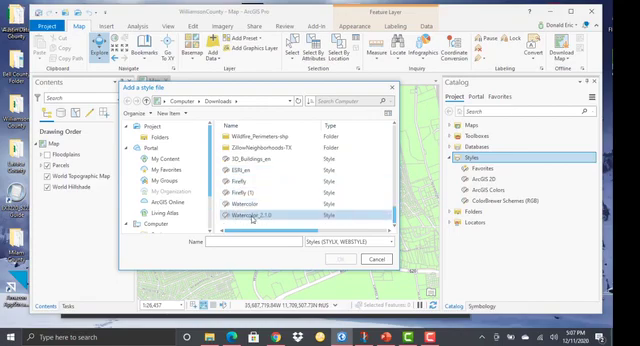
pyautogui.click(260, 202)
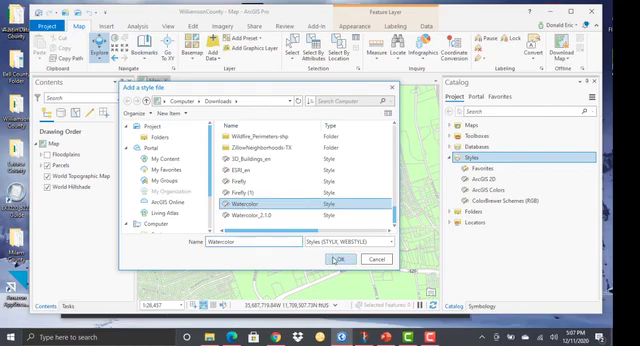
pyautogui.click(340, 260)
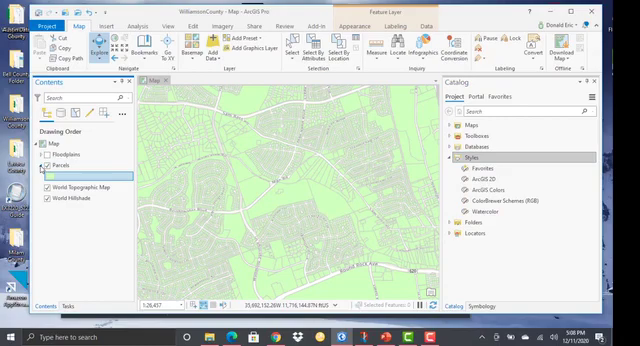
# - Give the Parcels layer the Delft Blue fill from the Watercolor symbol gallery
pyautogui.click(45, 160)
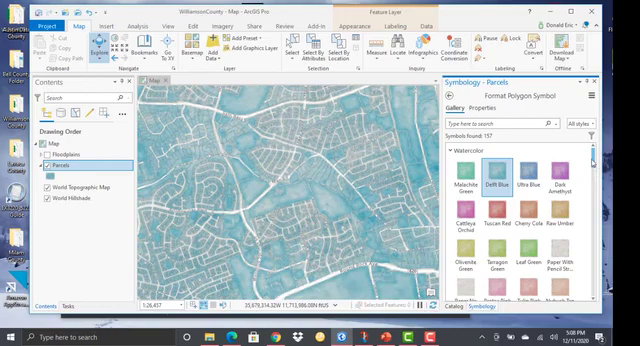
pyautogui.scroll(-3)
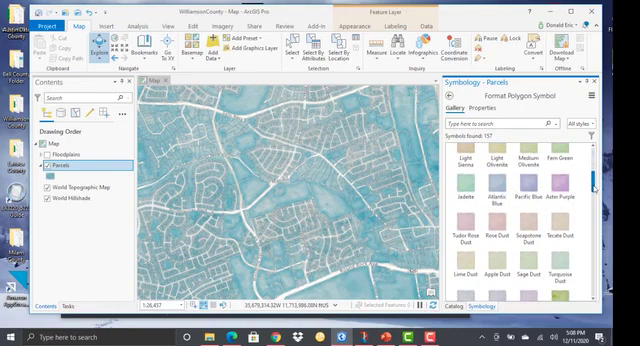
pyautogui.scroll(-3)
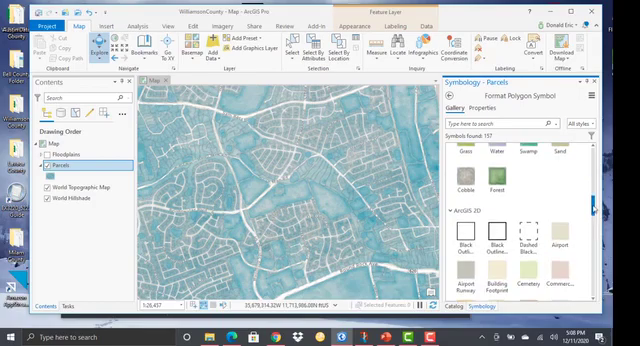